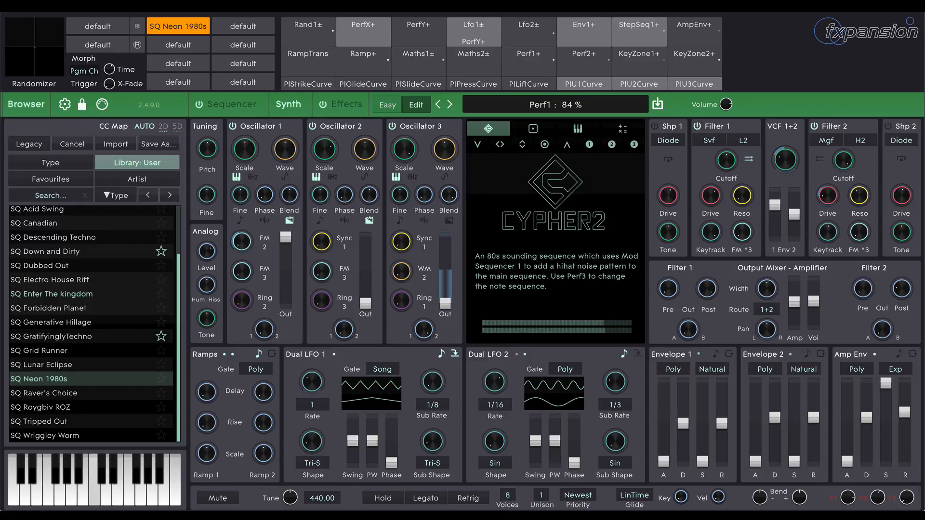
Inspect the RampTrans modulator, then show the step and mod sequencers
click(308, 58)
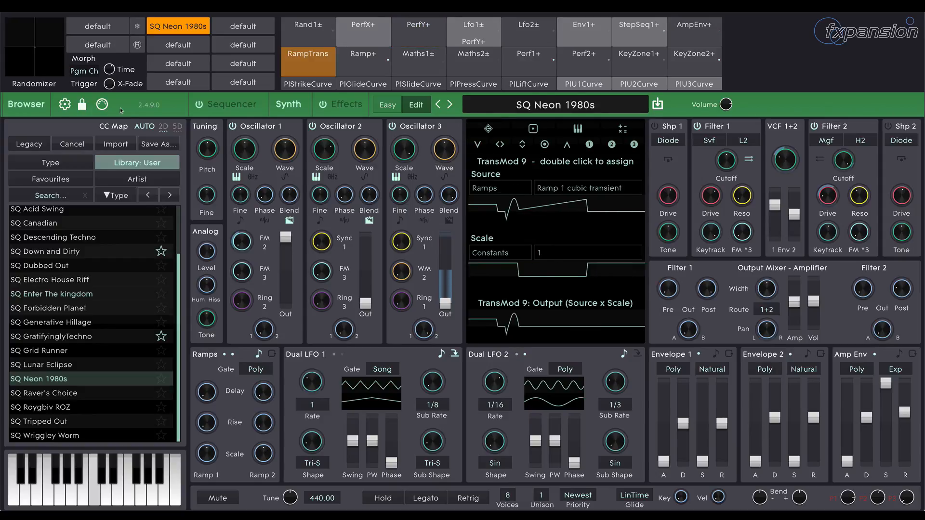
click(228, 104)
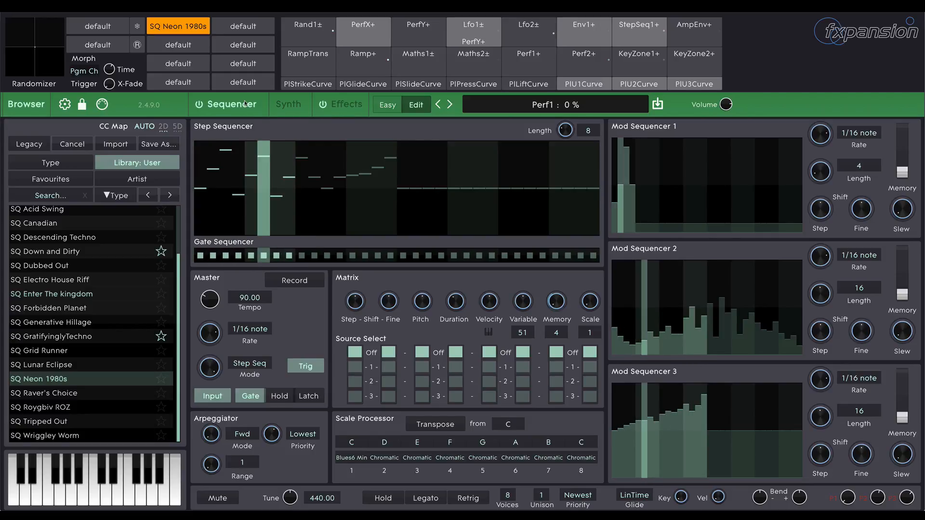
Return to the synth page and toggle Oscillator 1 to audition its contribution
click(289, 104)
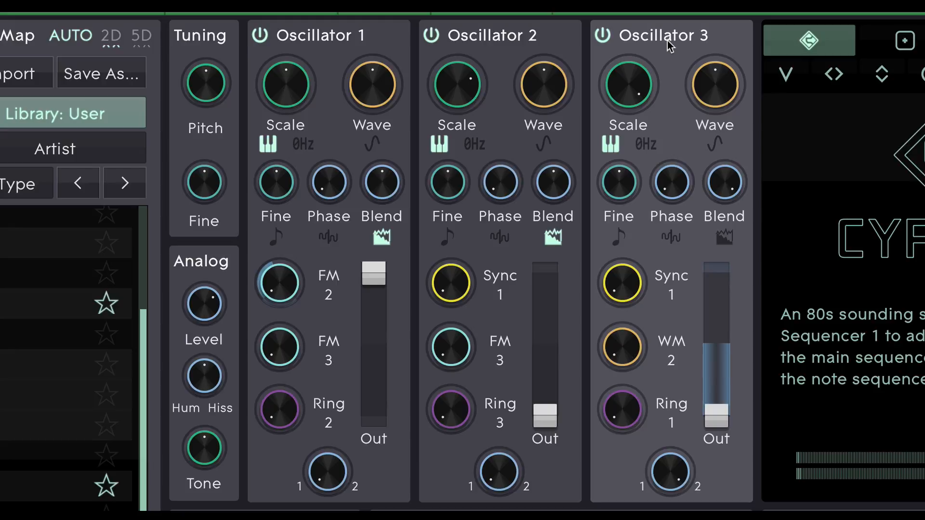
mouse_move(620, 43)
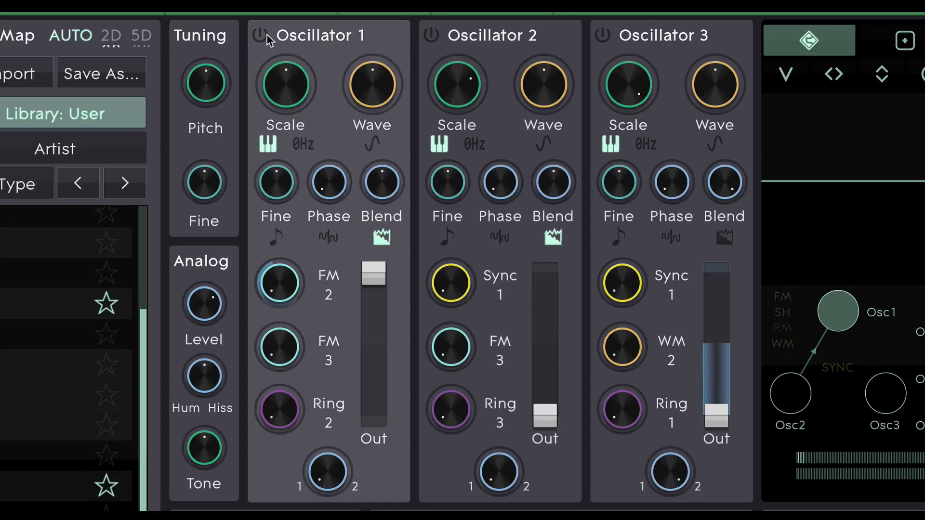
click(601, 36)
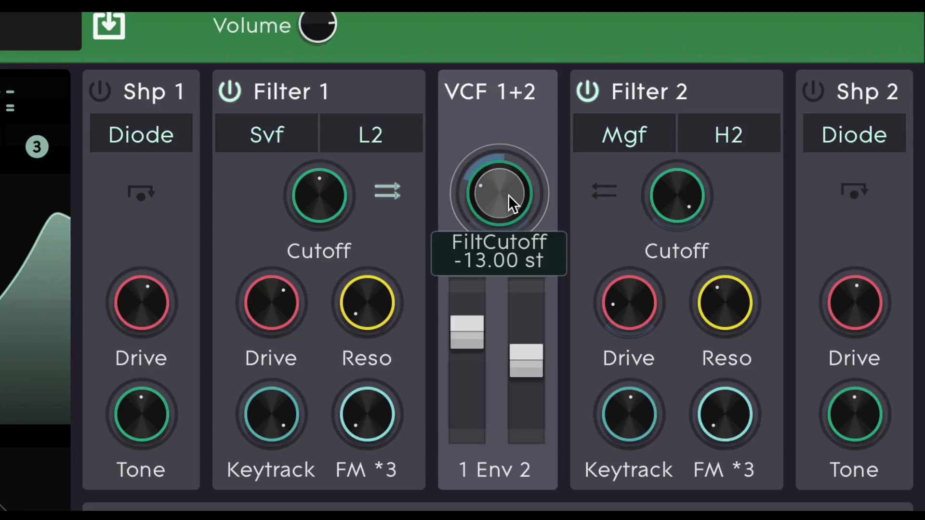
mouse_move(399, 203)
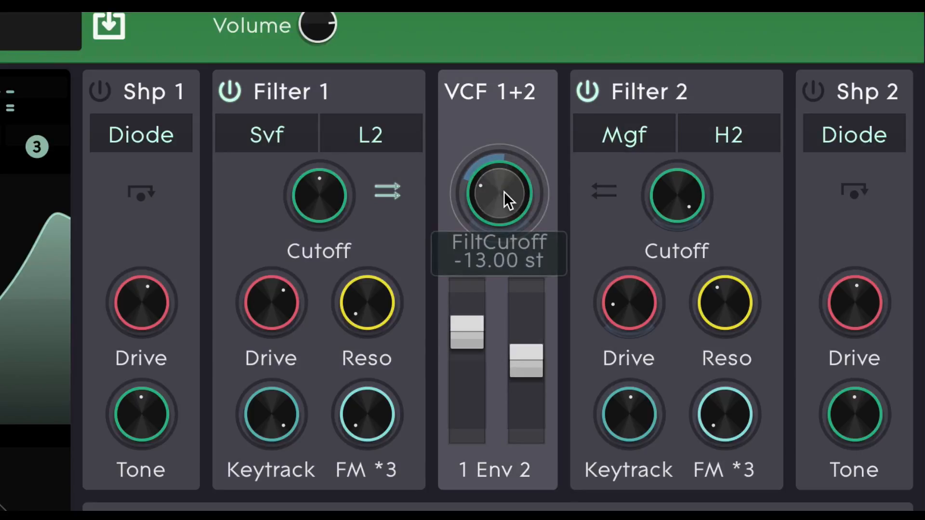
mouse_move(395, 210)
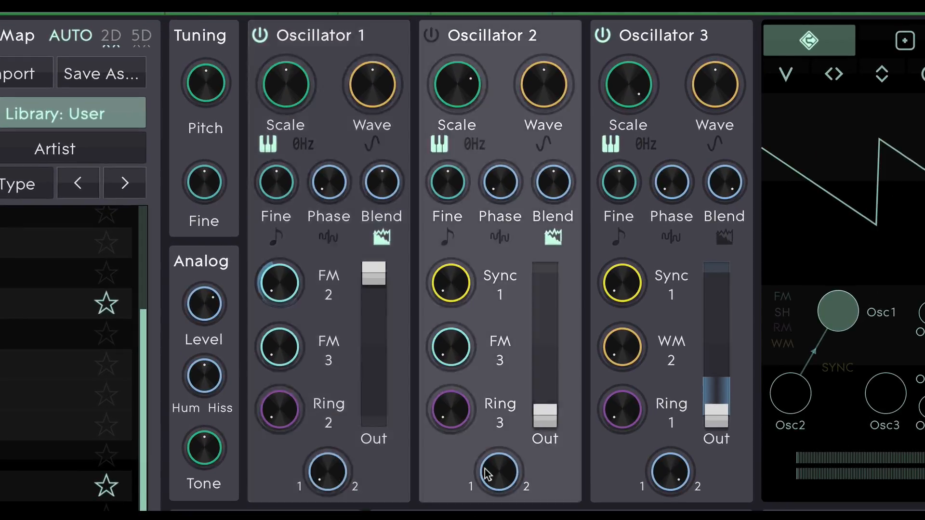
Switch Oscillator 2 off to hear the remaining oscillators
click(668, 475)
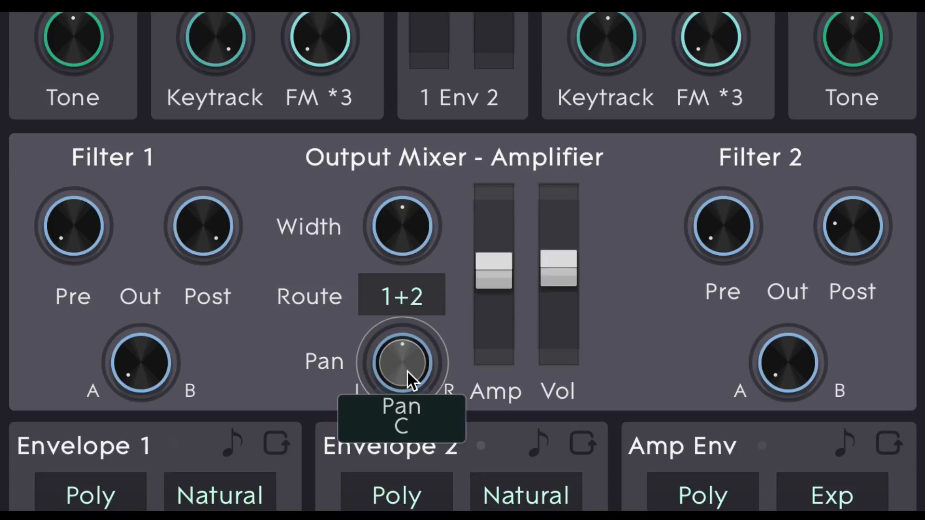
click(401, 295)
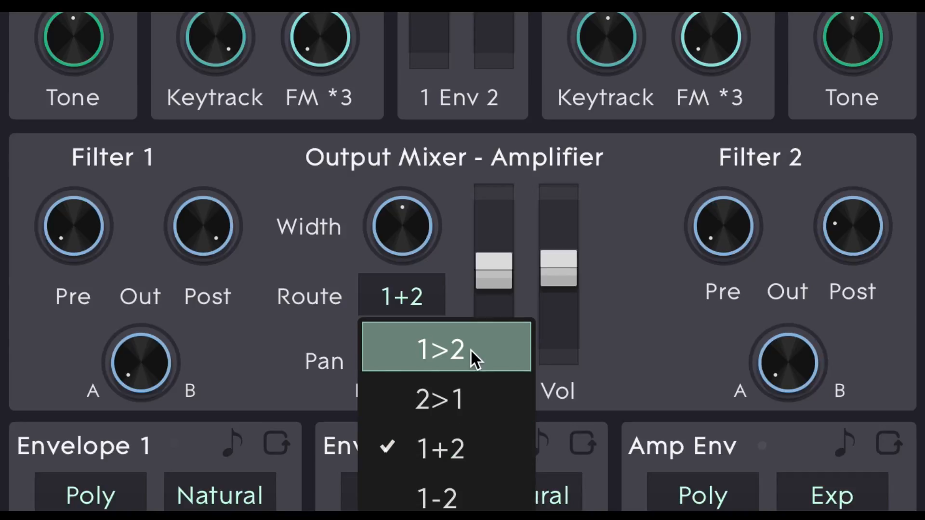
click(442, 349)
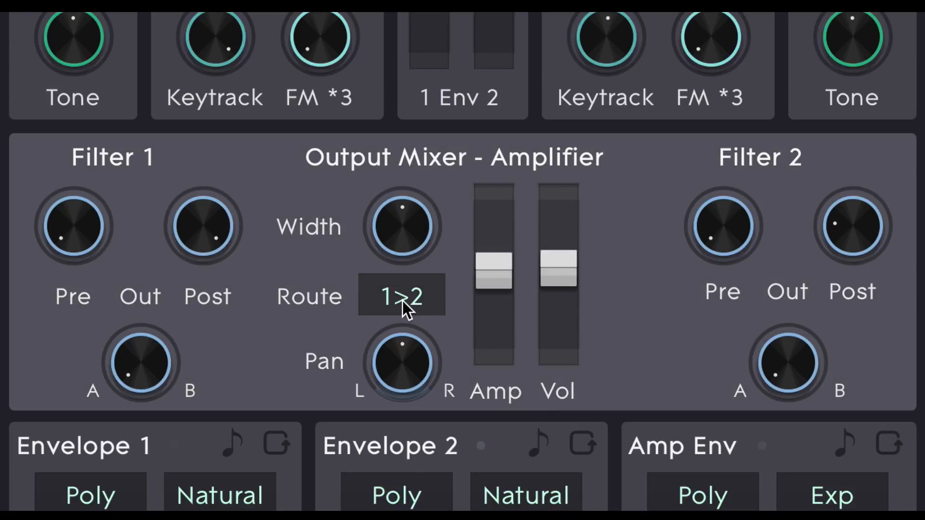
click(400, 296)
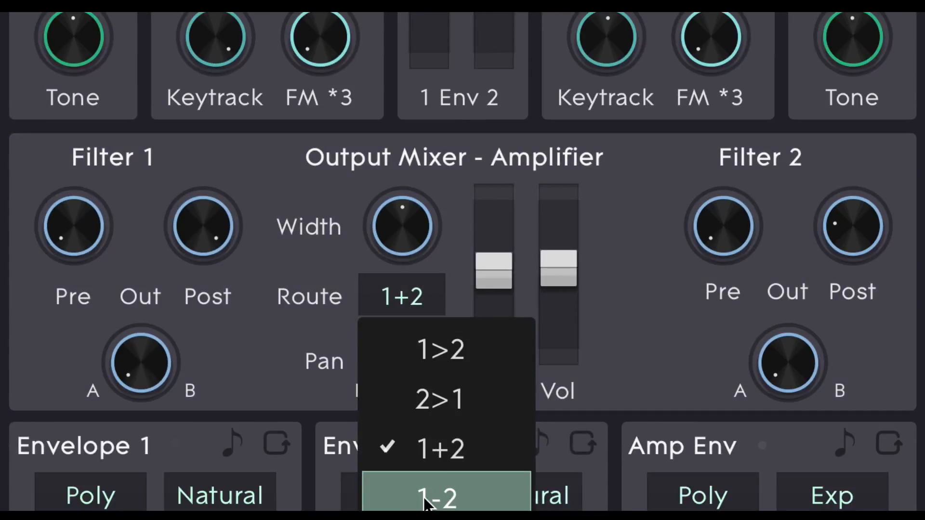
click(438, 503)
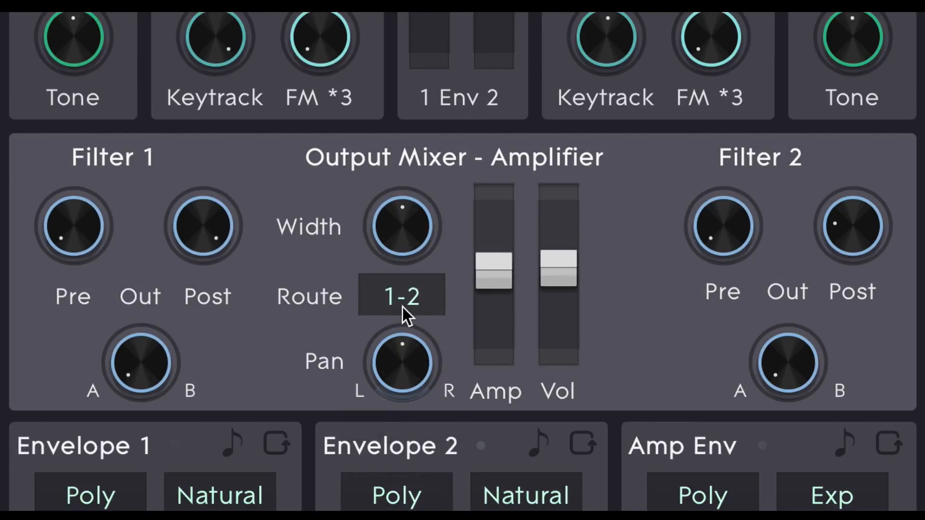
mouse_move(426, 321)
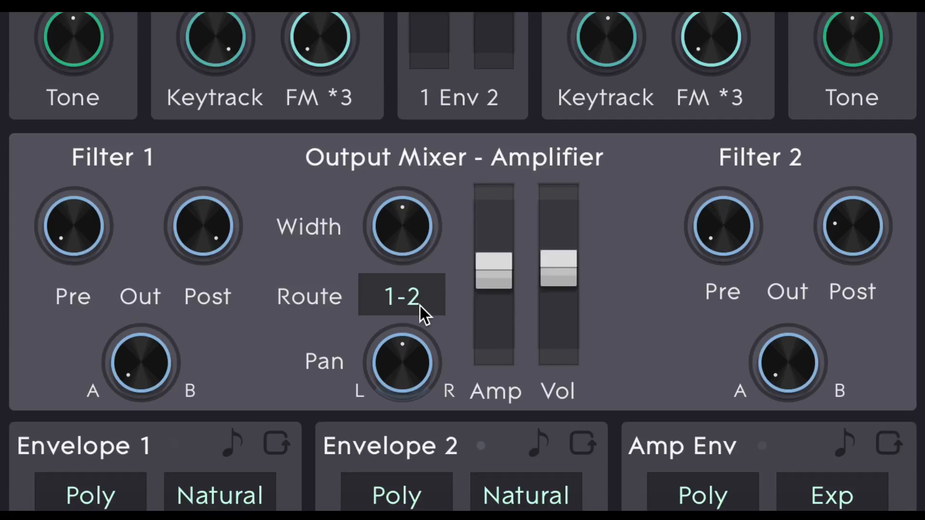
click(401, 296)
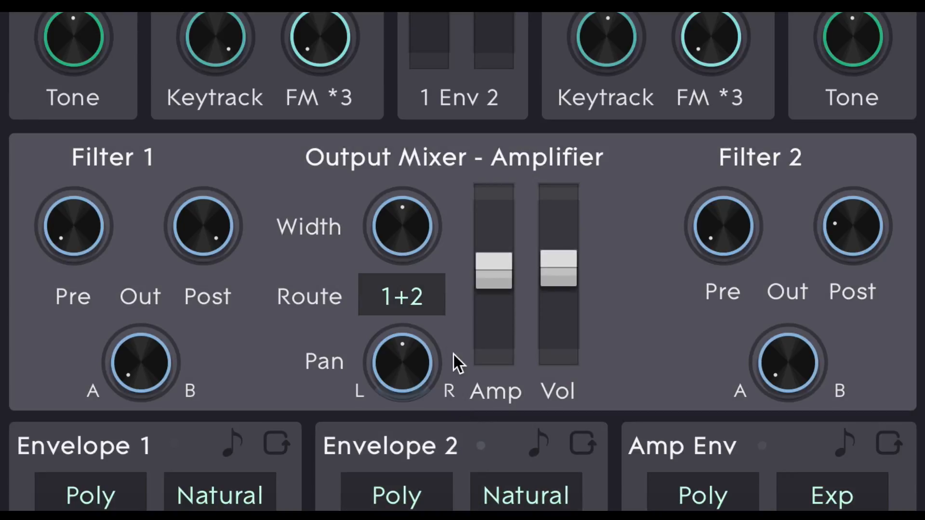
mouse_move(401, 226)
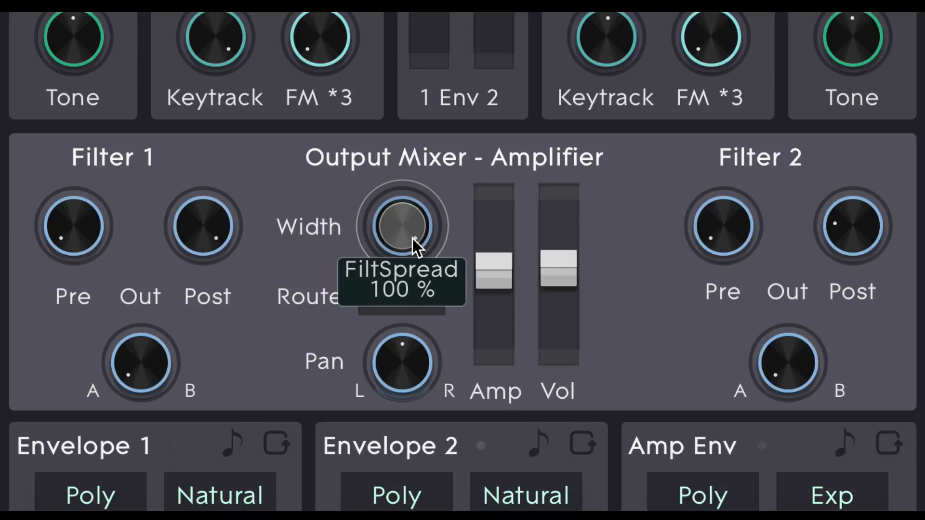
mouse_move(411, 235)
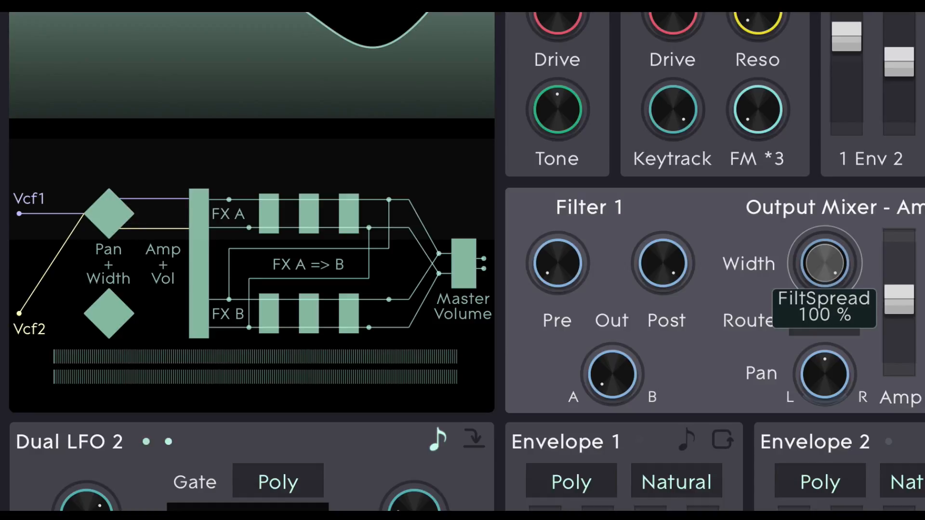
Sweep the filter stereo spread from 0% up to about 89%
drag(824, 262, 825, 312)
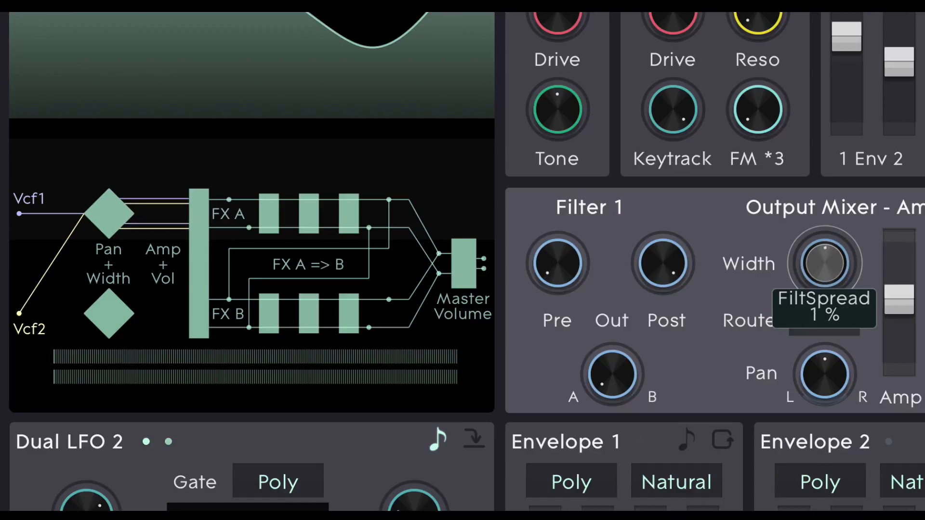
drag(825, 262, 825, 277)
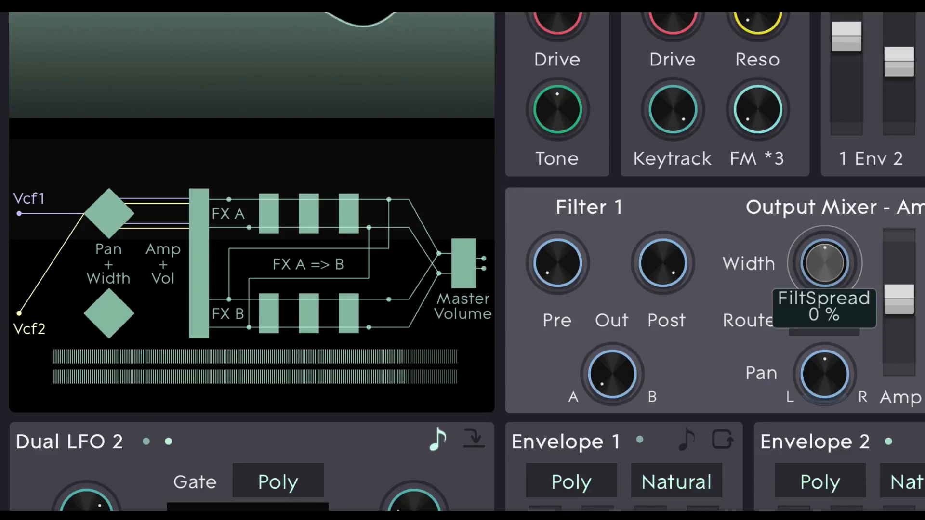
drag(824, 263, 824, 236)
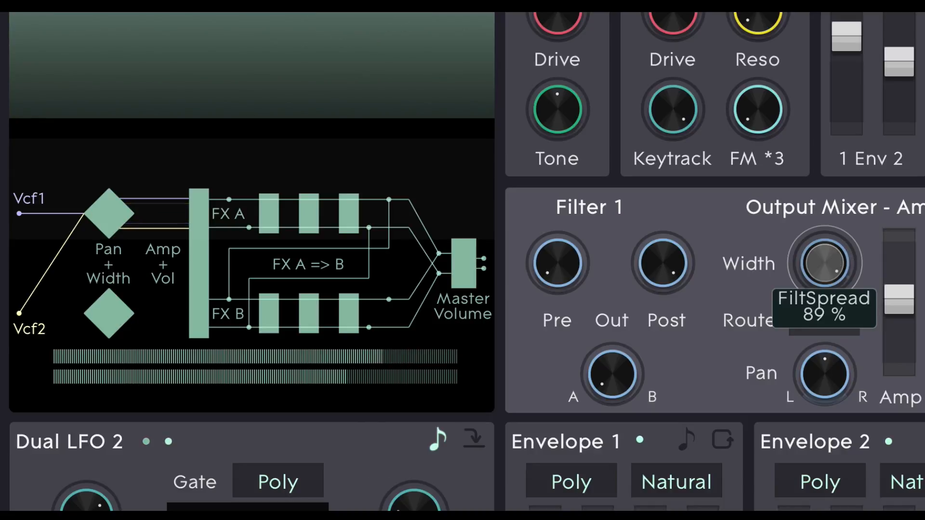
drag(823, 262, 824, 242)
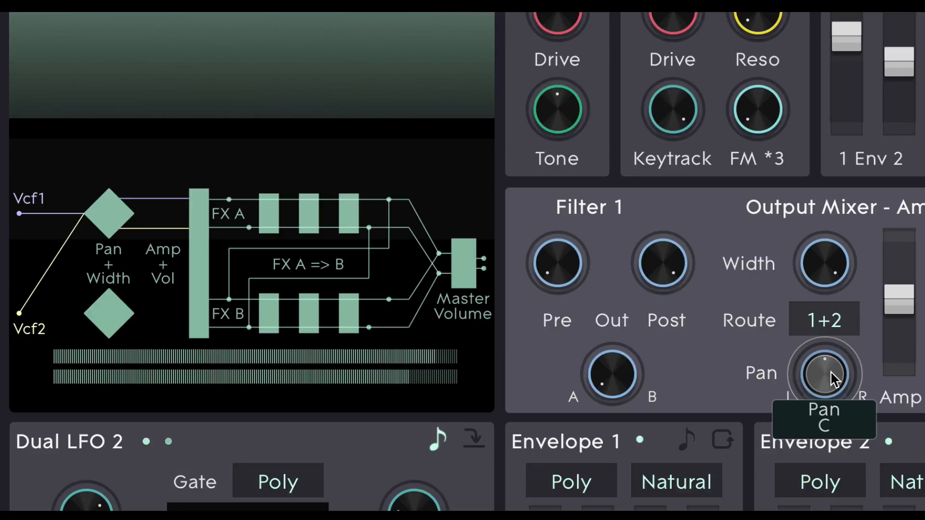
Adjust the output mixer's pan position toward the FX B chain and back
drag(823, 374, 824, 336)
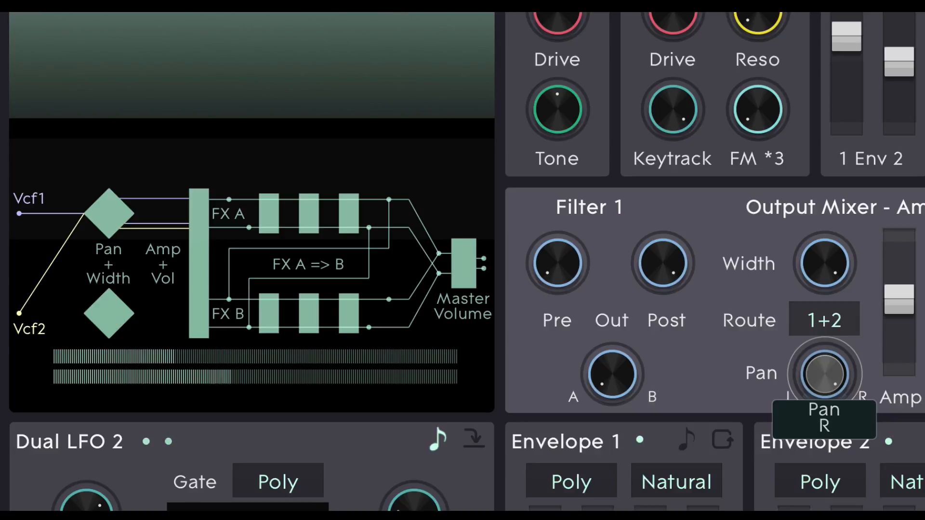
drag(824, 373, 814, 384)
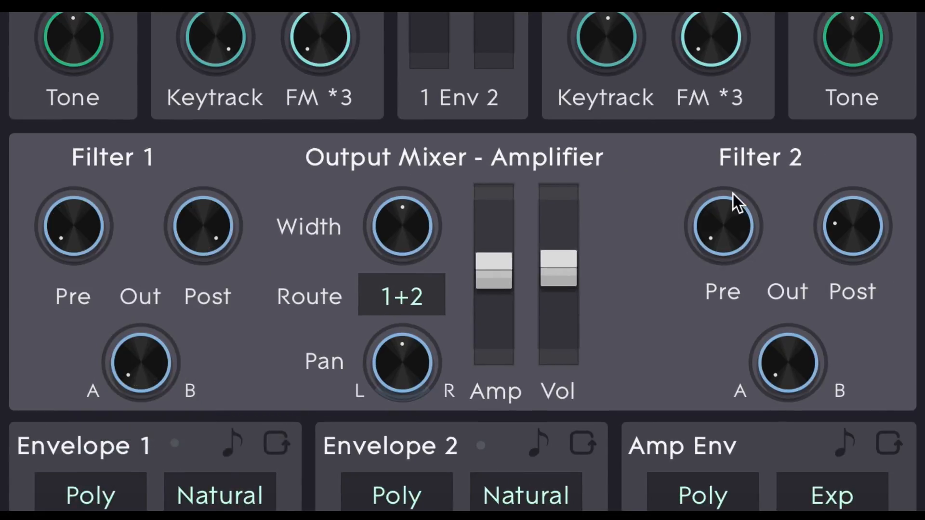
mouse_move(72, 231)
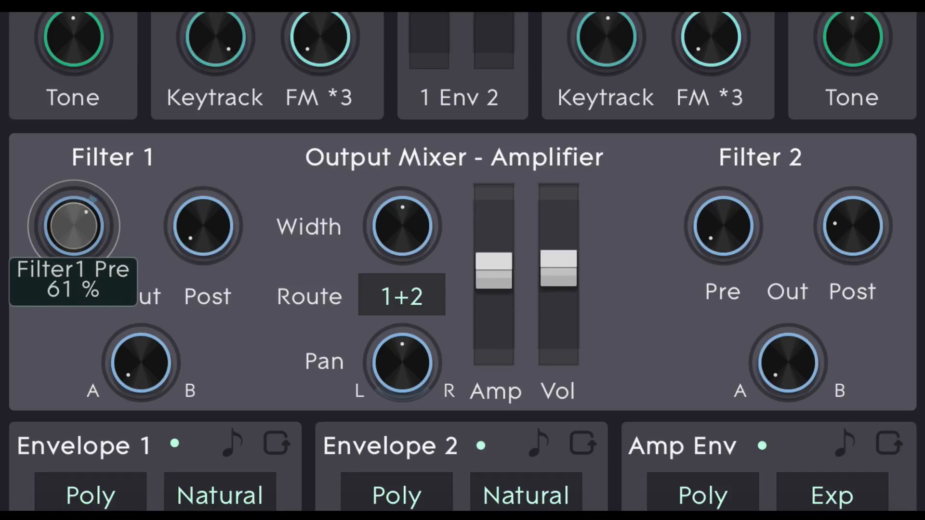
drag(73, 225, 72, 195)
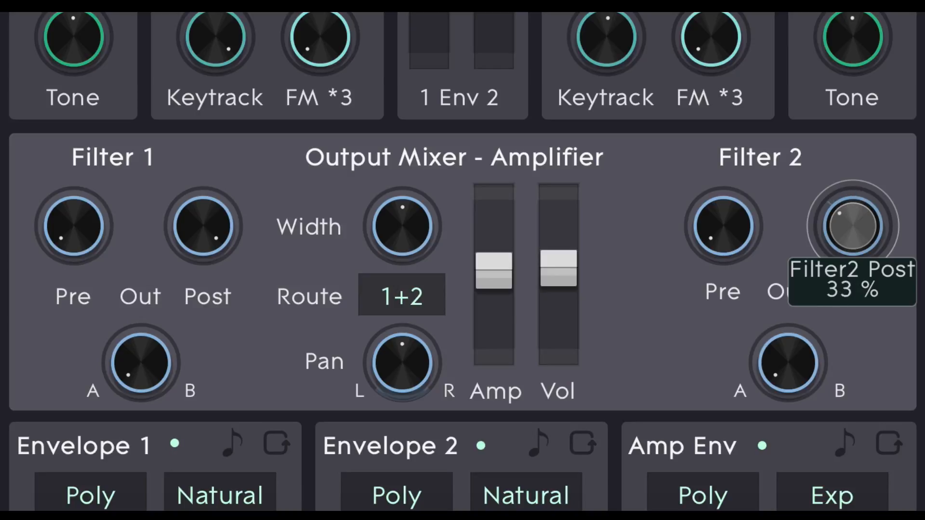
Lower Filter 2's Post level from 33% to about 24%
drag(850, 226, 850, 247)
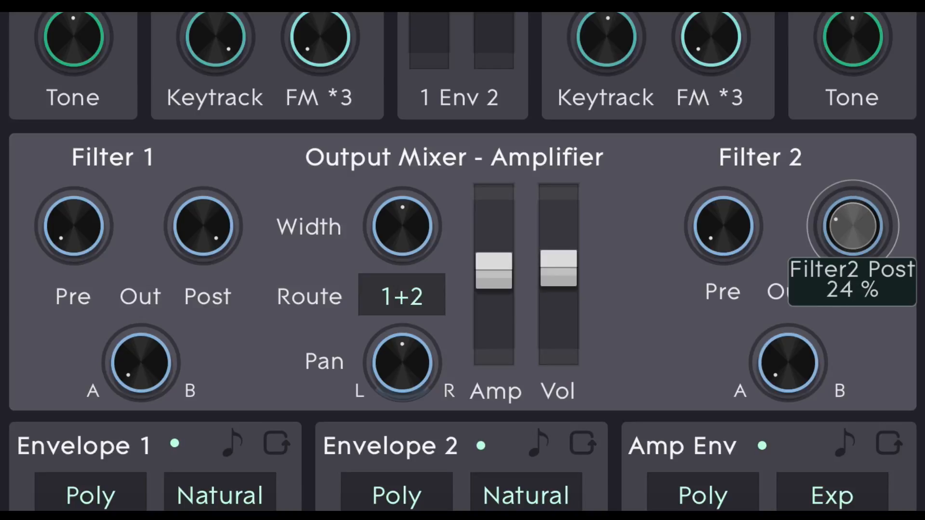
drag(850, 225, 850, 201)
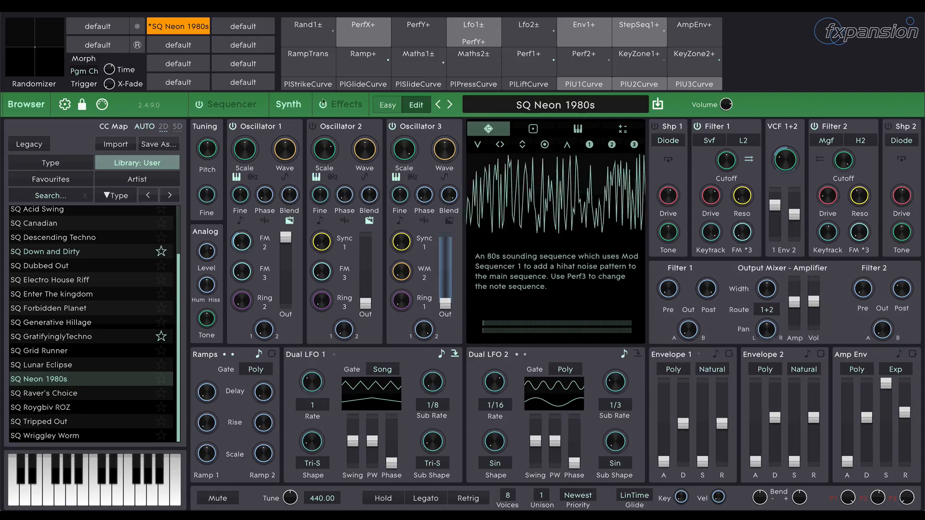
Show the effects page and check the FX A chain's mix level
click(347, 104)
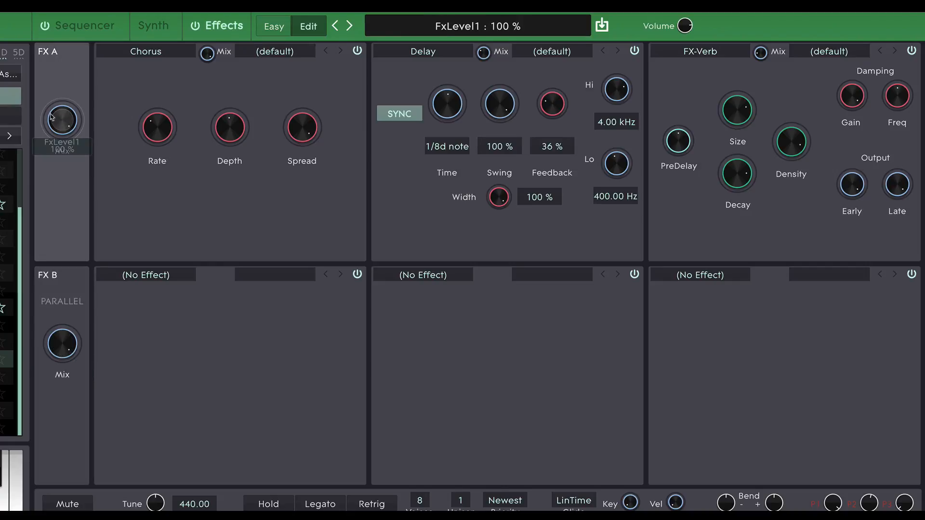
drag(62, 116, 62, 153)
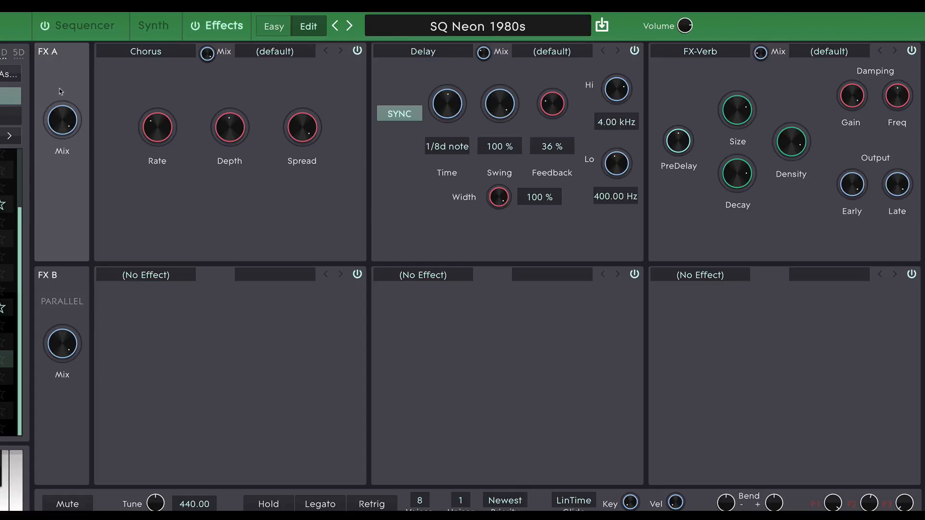
mouse_move(58, 70)
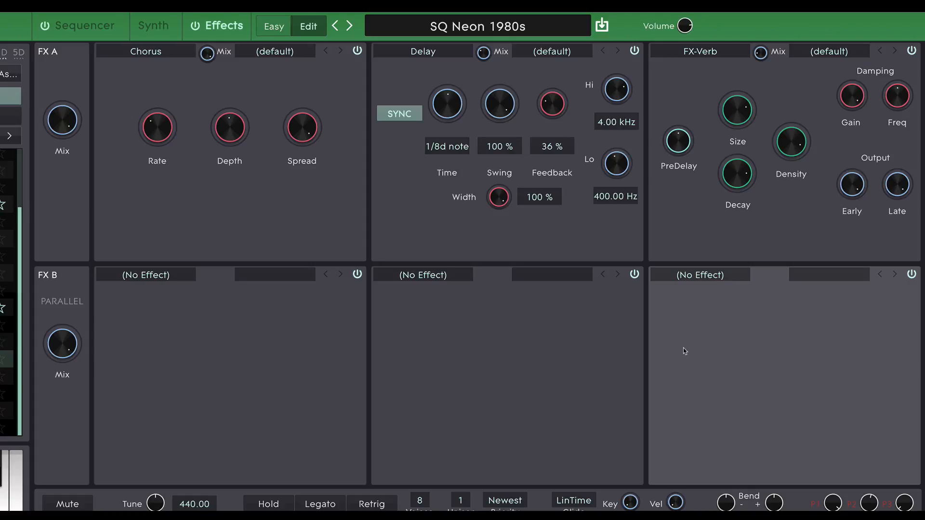
Return to the synth page to review the output mixer's filter levels
click(153, 25)
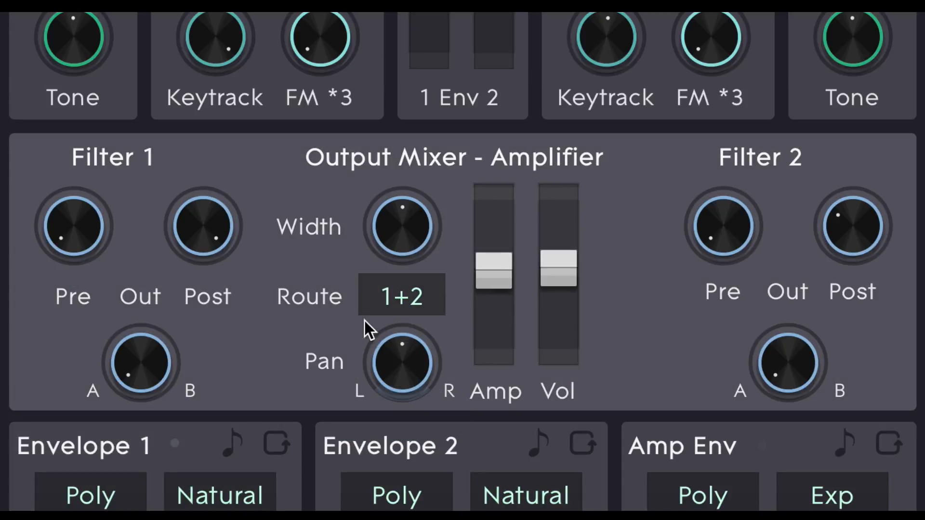
mouse_move(140, 368)
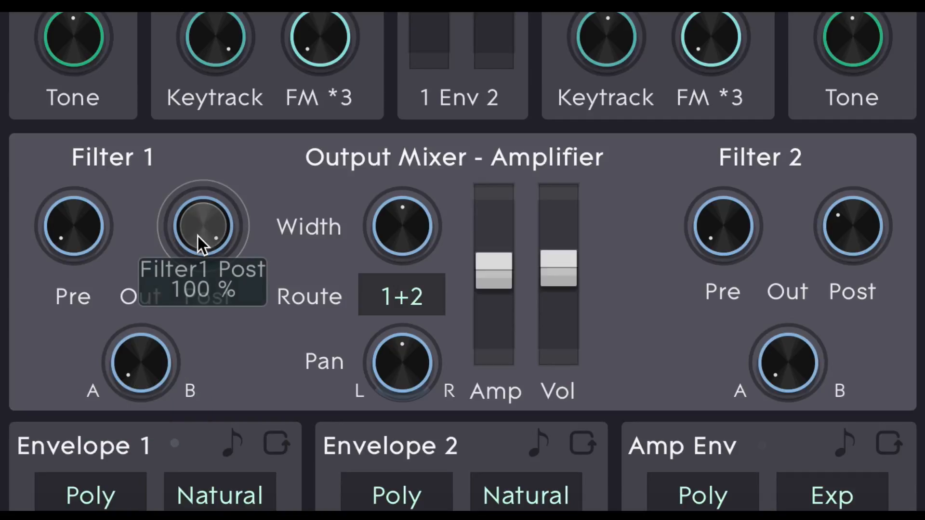
mouse_move(145, 308)
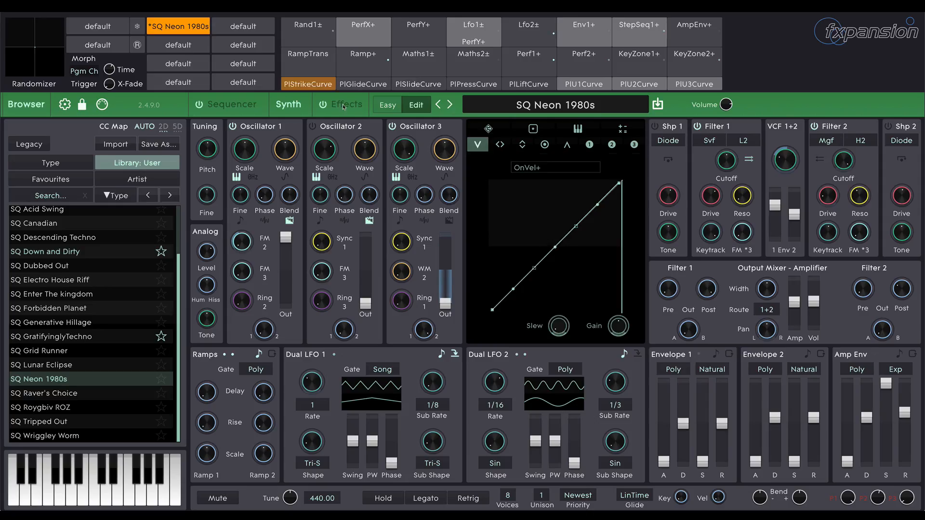
Switch back to the effects page with its empty FX B chain
click(345, 104)
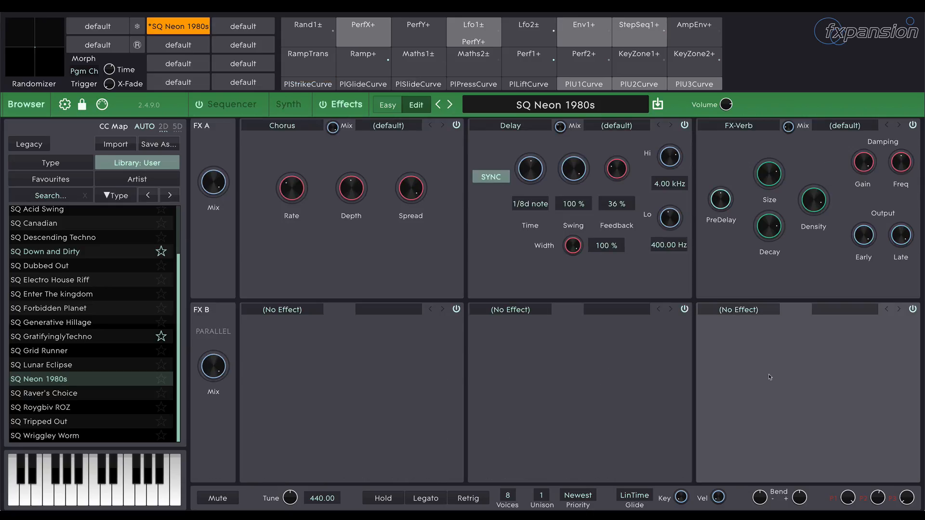
mouse_move(232, 256)
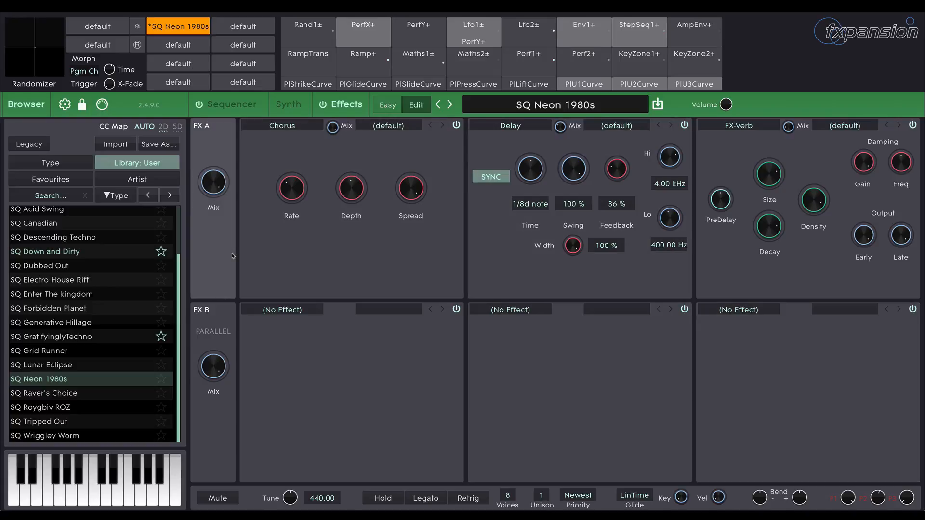
mouse_move(287, 379)
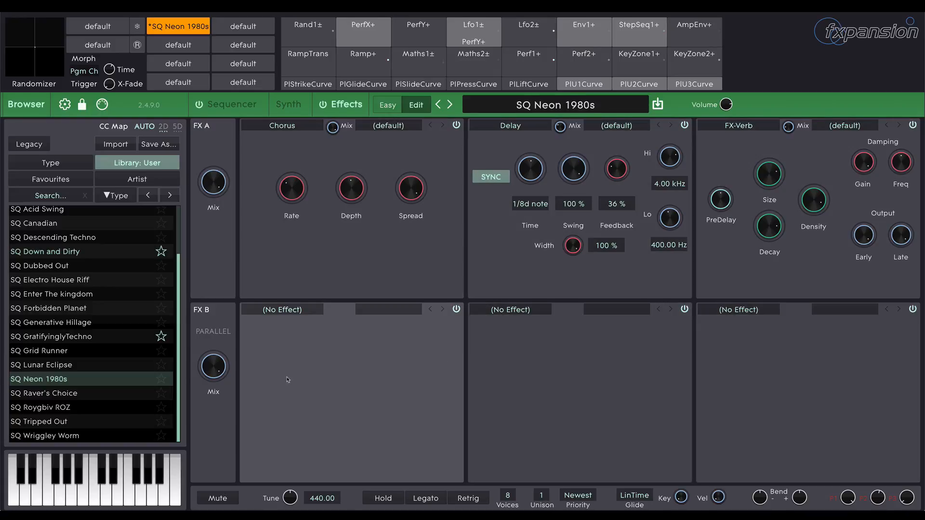
mouse_move(219, 401)
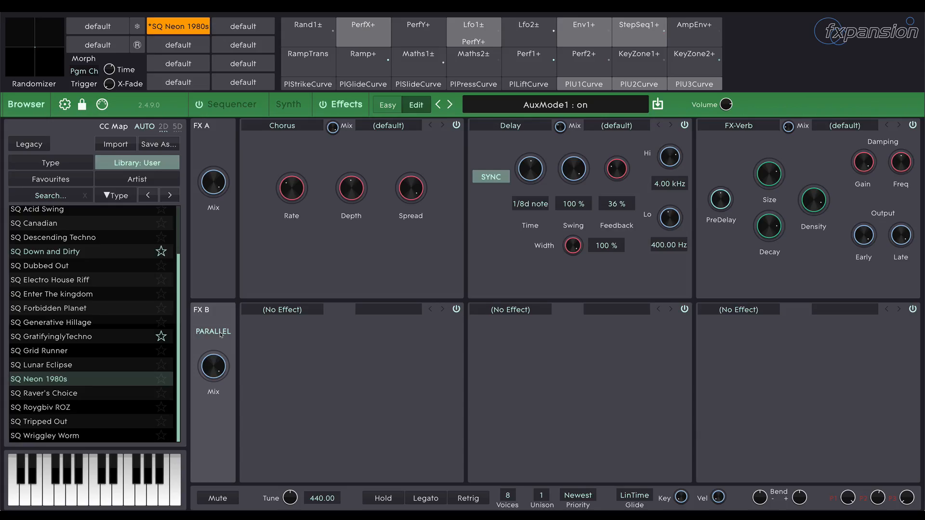
Load a Phaser into the first slot of the FX B chain
click(282, 309)
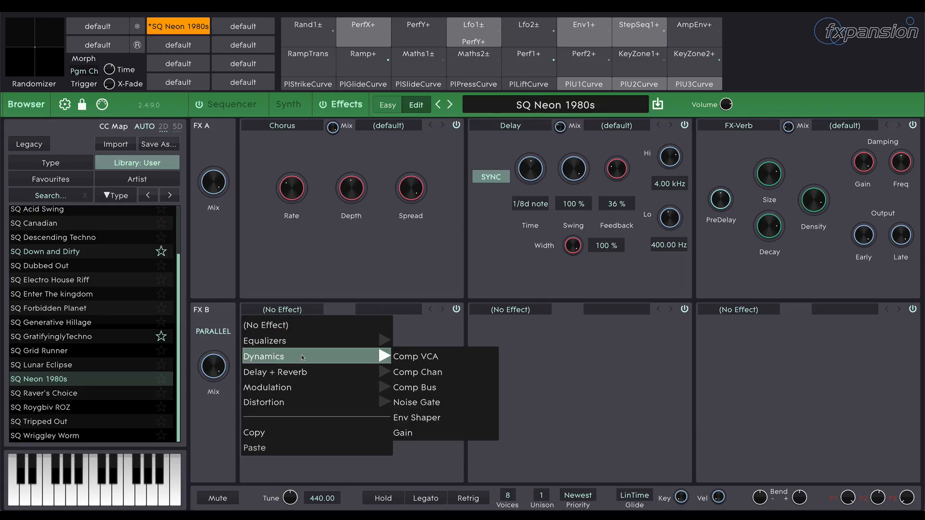
mouse_move(294, 372)
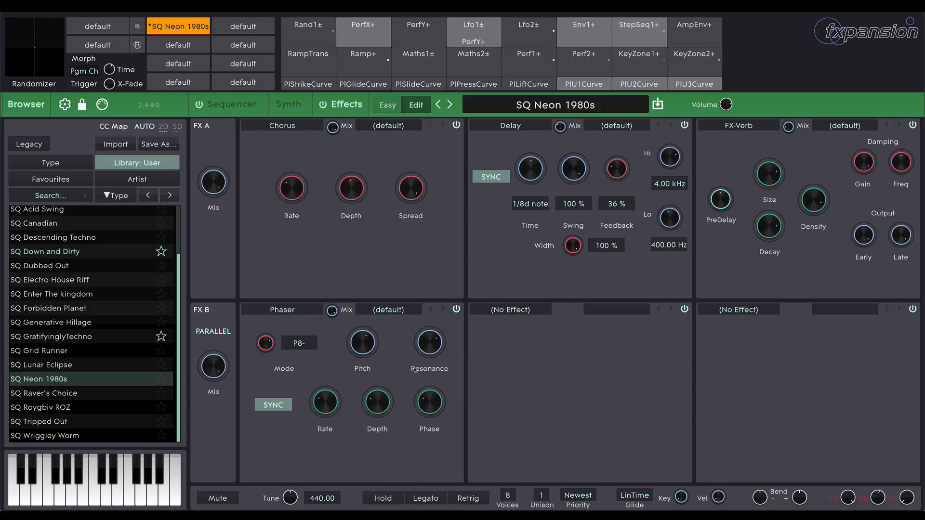
click(289, 104)
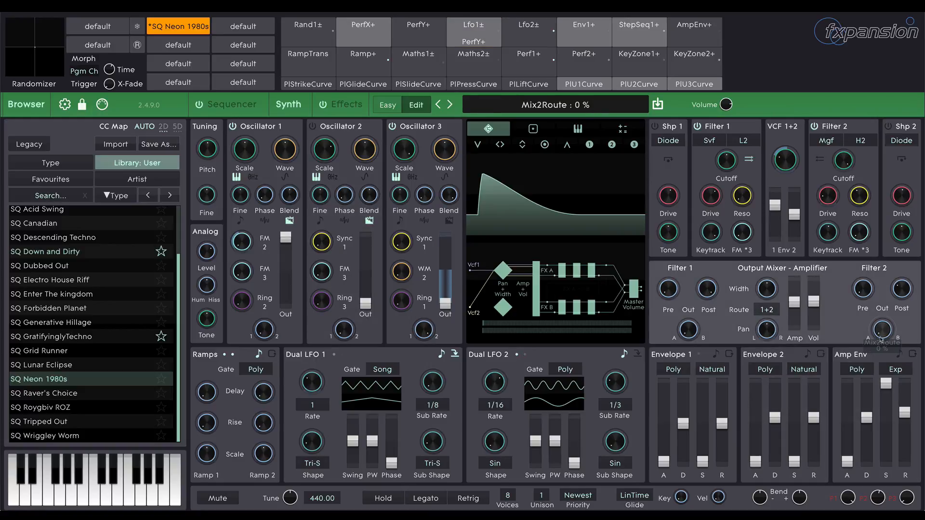
Route Filter 2's A/B output toward FX B, then return to the effects page
drag(881, 324, 882, 295)
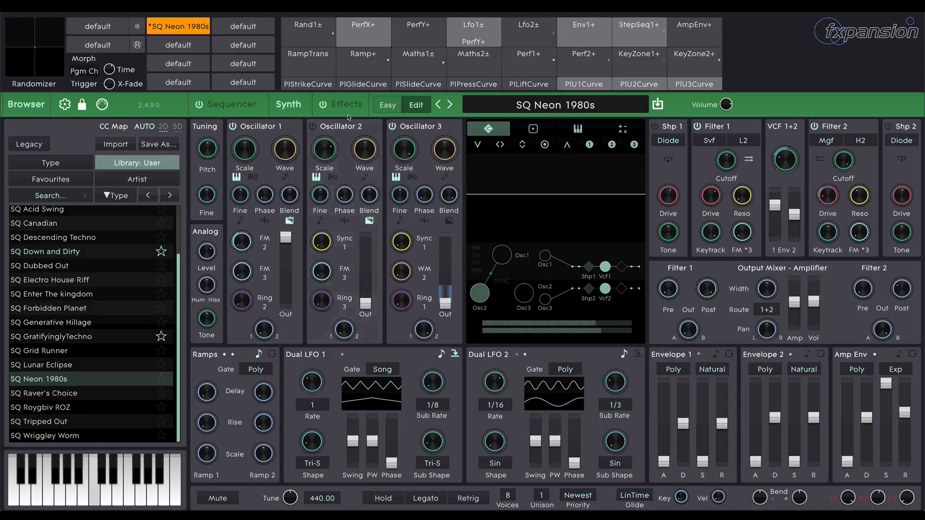
click(345, 104)
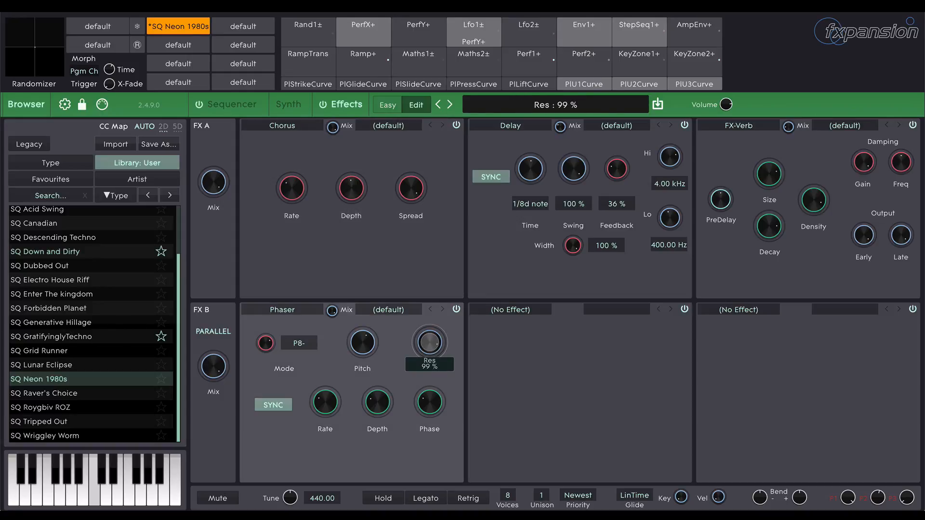
Raise the FX B phaser resonance to 99% and the FX A reverb decay to 84%
drag(428, 343, 429, 345)
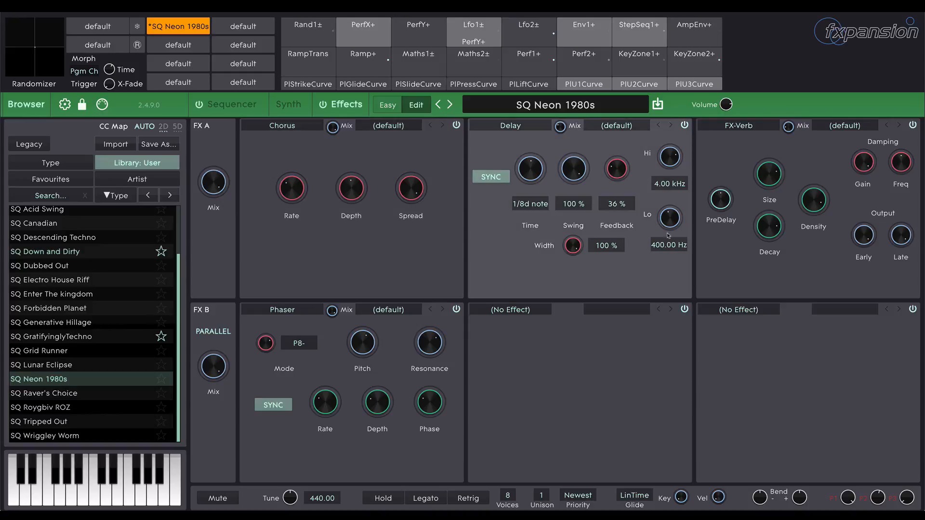
drag(768, 225, 768, 212)
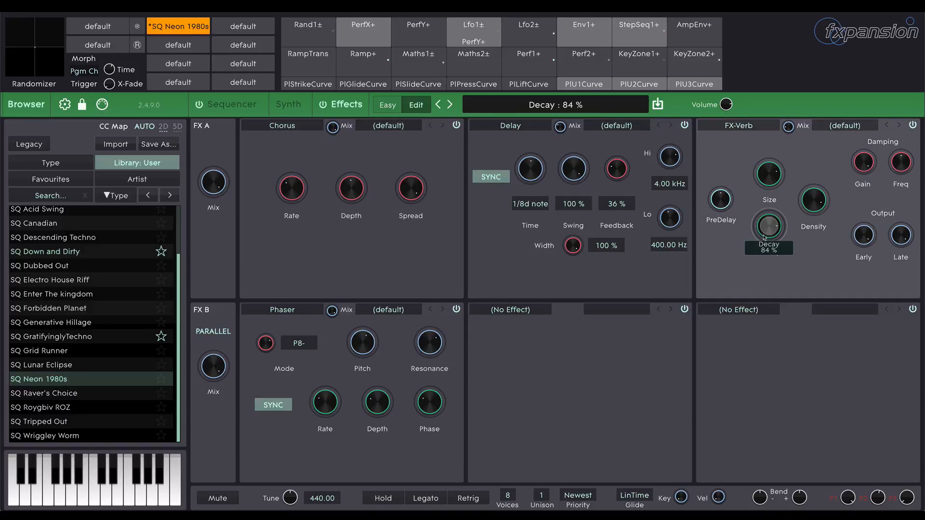